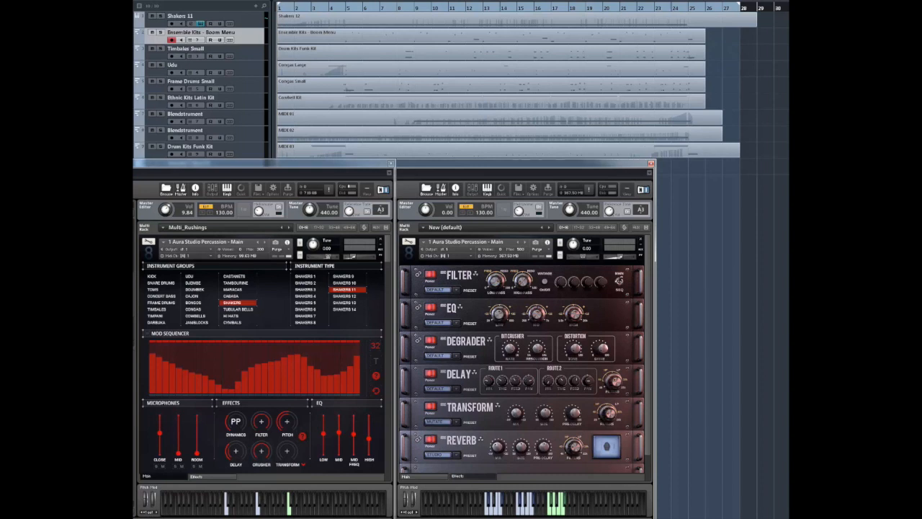
{"action": "mouse_move", "coordinate": [753, 28]}
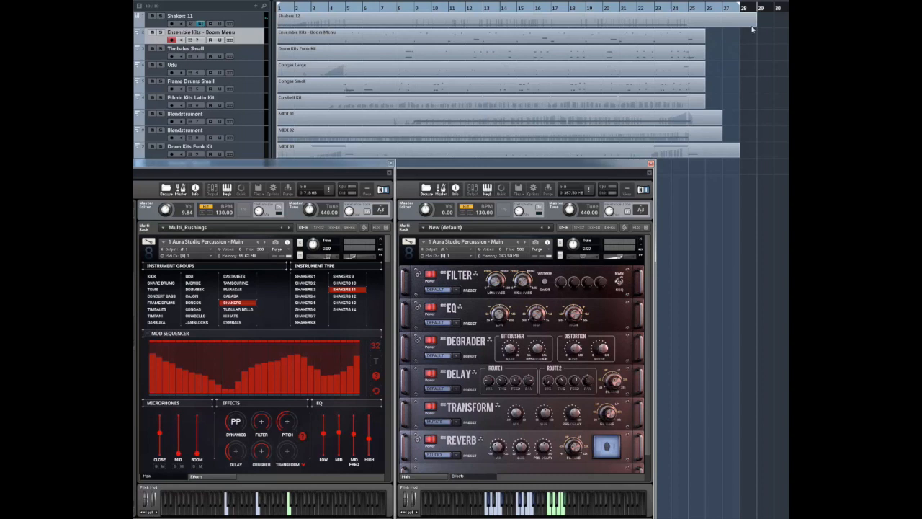
{"action": "mouse_move", "coordinate": [232, 252]}
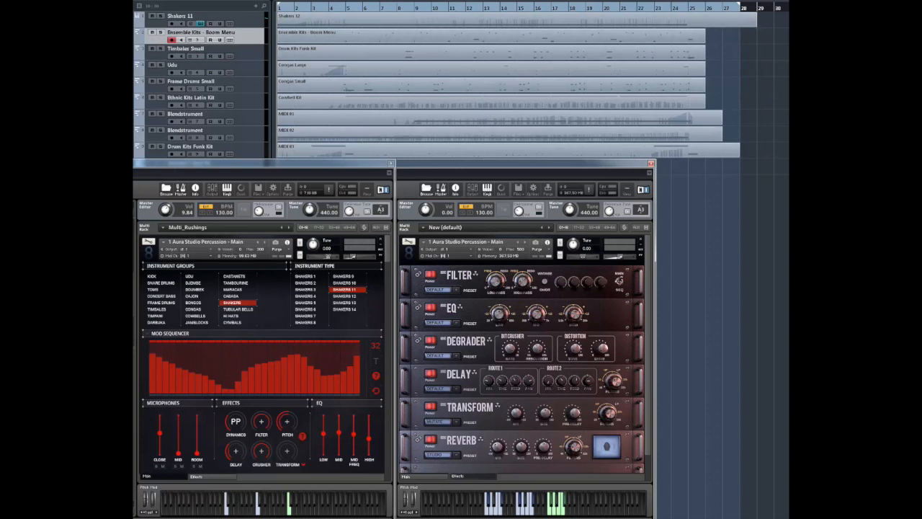
{"action": "mouse_move", "coordinate": [431, 33]}
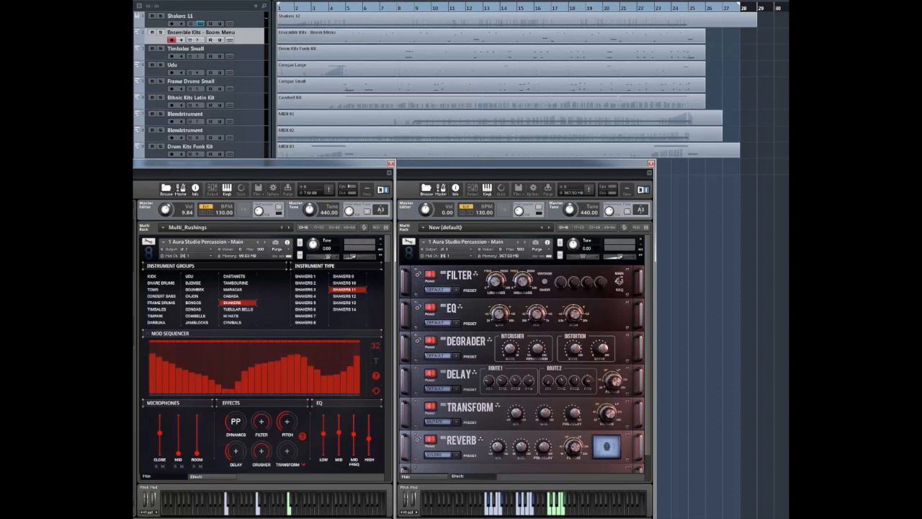
{"action": "mouse_move", "coordinate": [204, 271]}
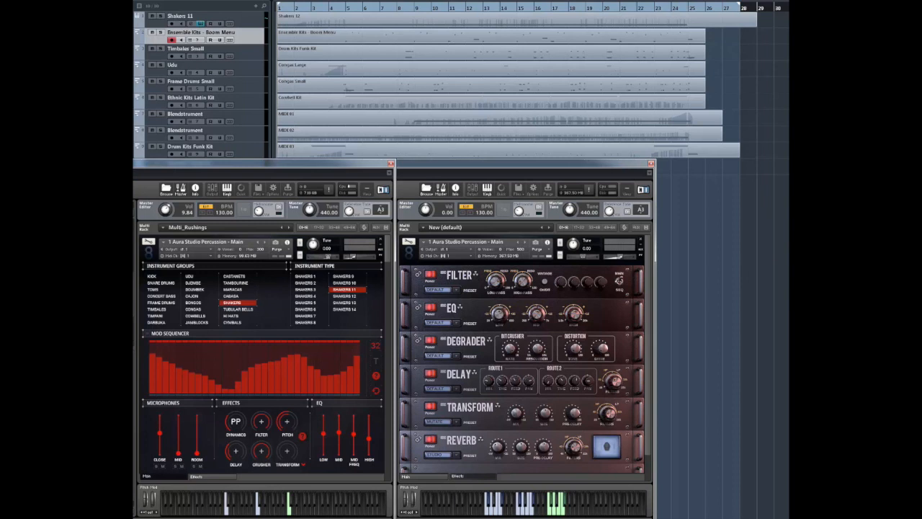
{"action": "mouse_move", "coordinate": [768, 236]}
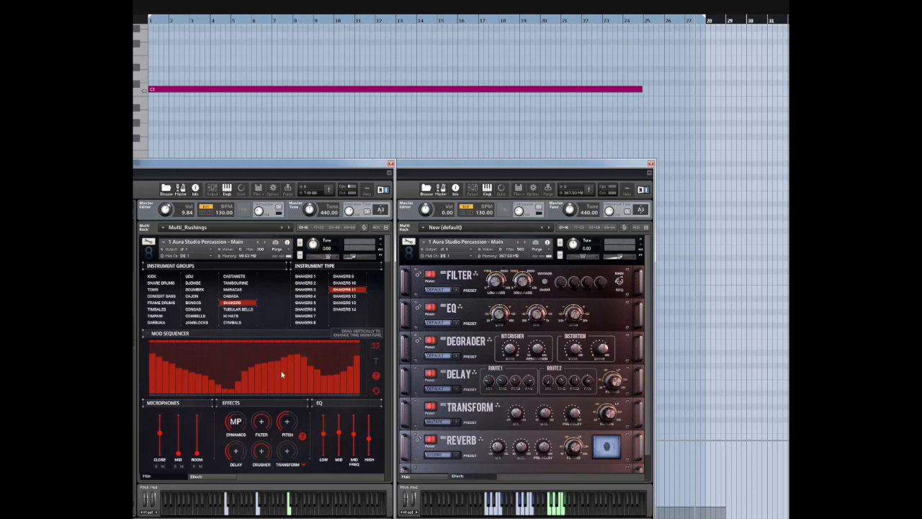
{"action": "mouse_move", "coordinate": [337, 394]}
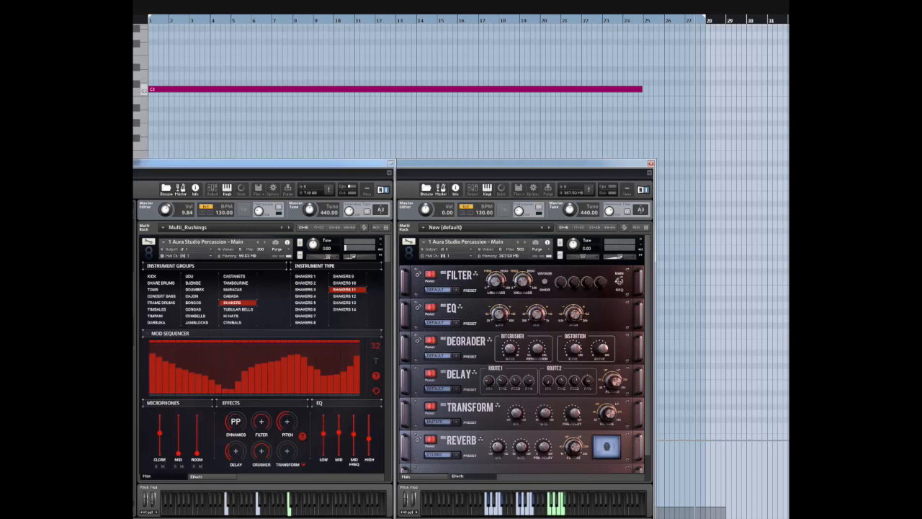
Show the Ensemble Kits - Boom Menu notes and select Kontakt slot 2, Aura Studio Percussion - Bonus.
{"action": "left_click", "coordinate": [236, 422]}
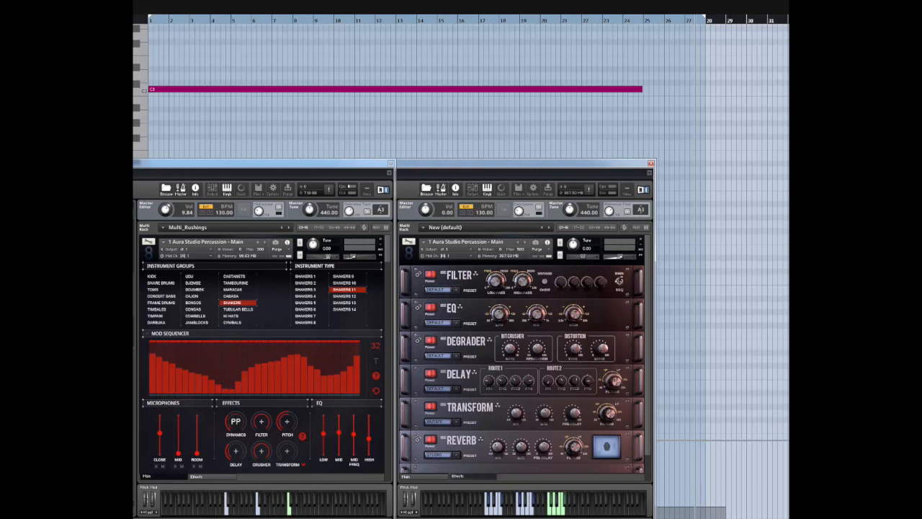
{"action": "mouse_move", "coordinate": [375, 356]}
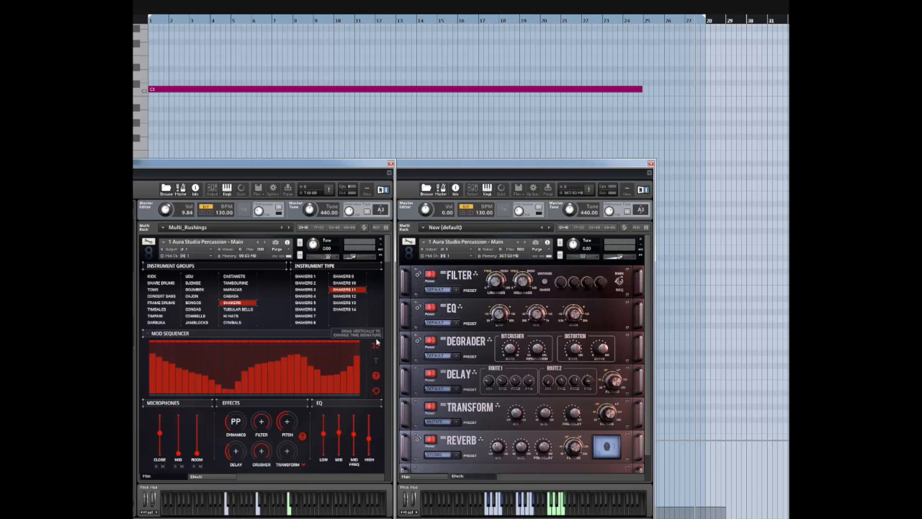
{"action": "mouse_move", "coordinate": [379, 346]}
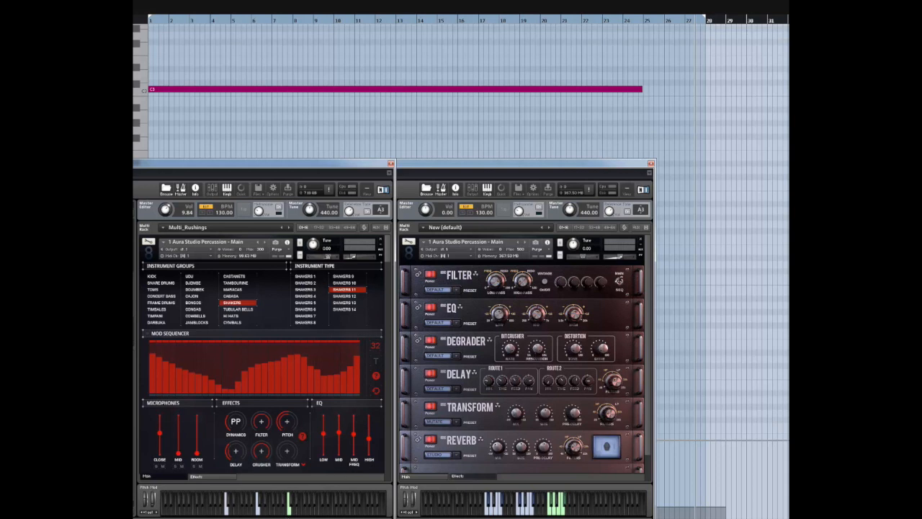
{"action": "mouse_move", "coordinate": [346, 99]}
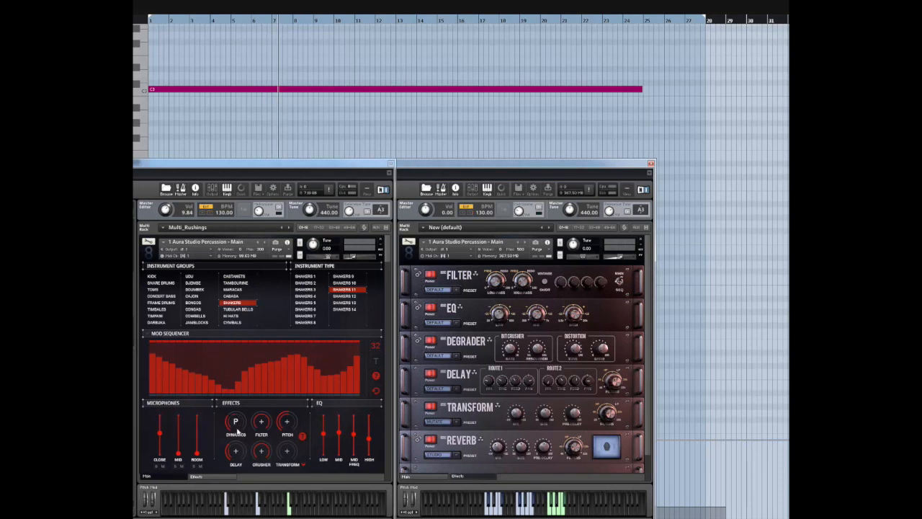
{"action": "left_click", "coordinate": [235, 421]}
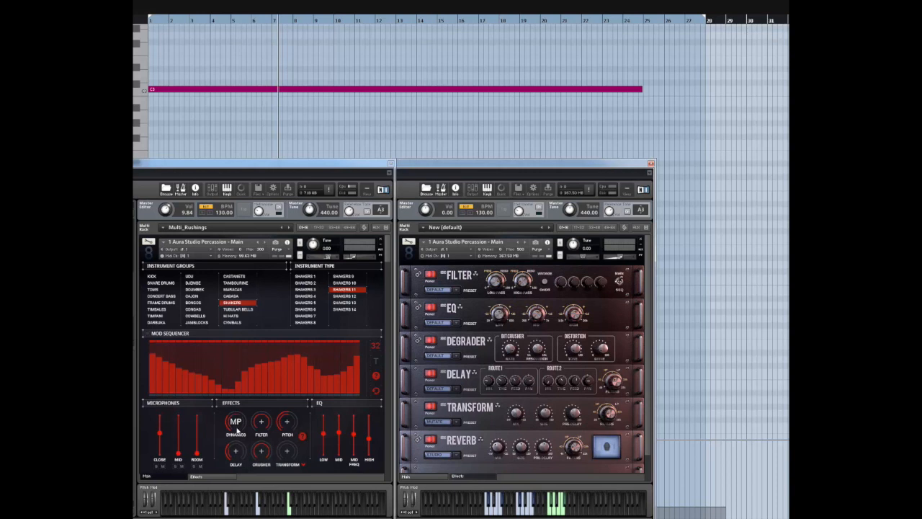
{"action": "left_click", "coordinate": [235, 421]}
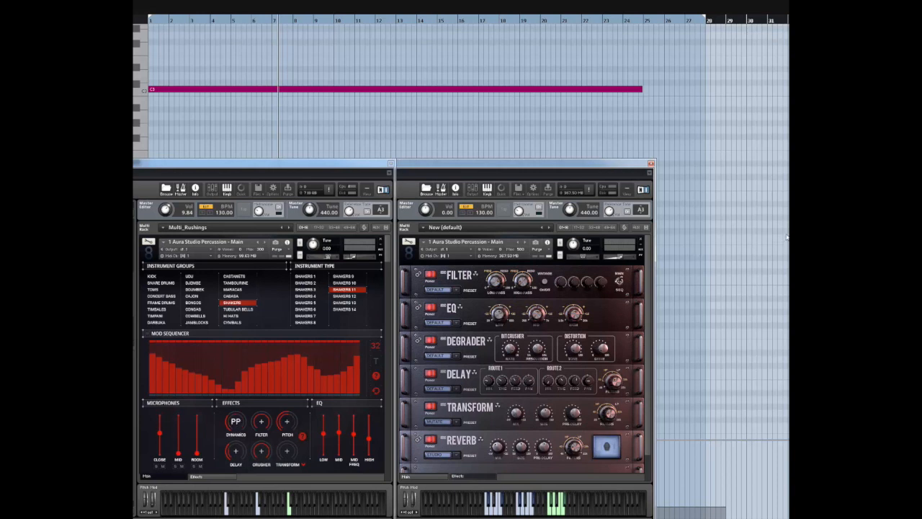
{"action": "mouse_move", "coordinate": [374, 364]}
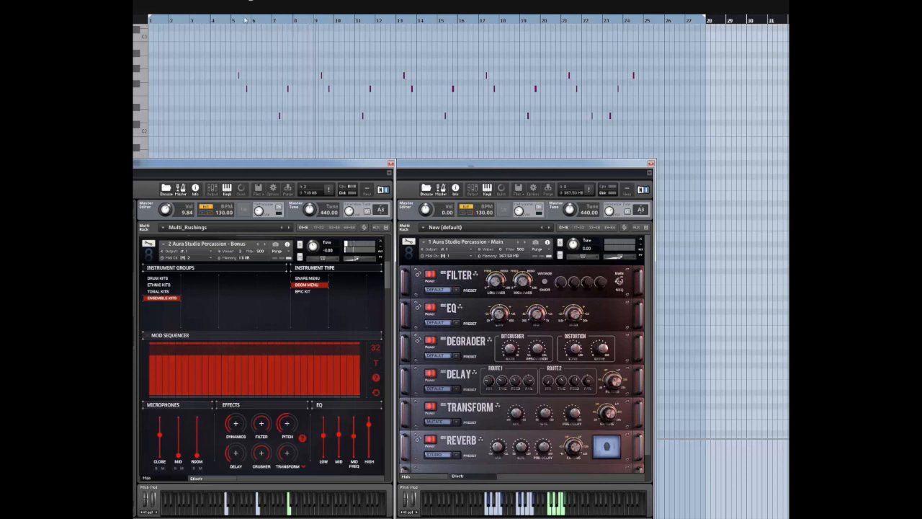
{"action": "mouse_move", "coordinate": [343, 242]}
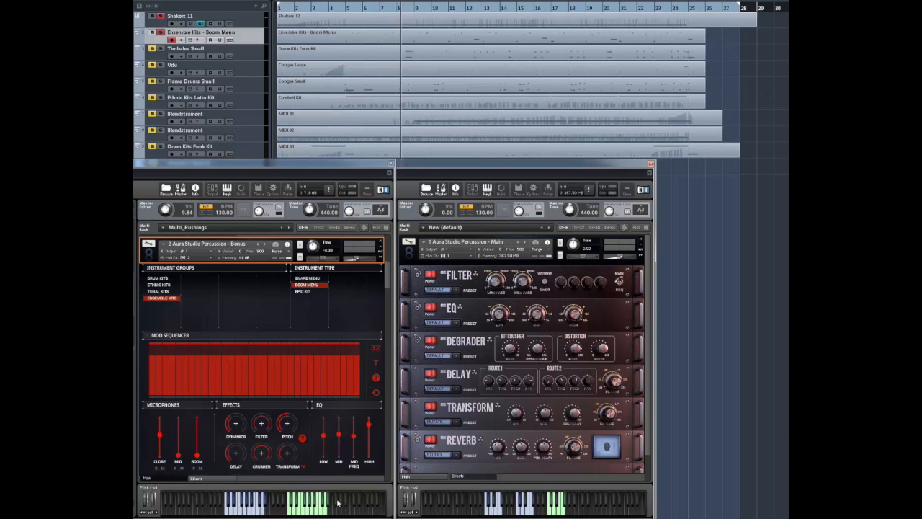
{"action": "mouse_move", "coordinate": [233, 513]}
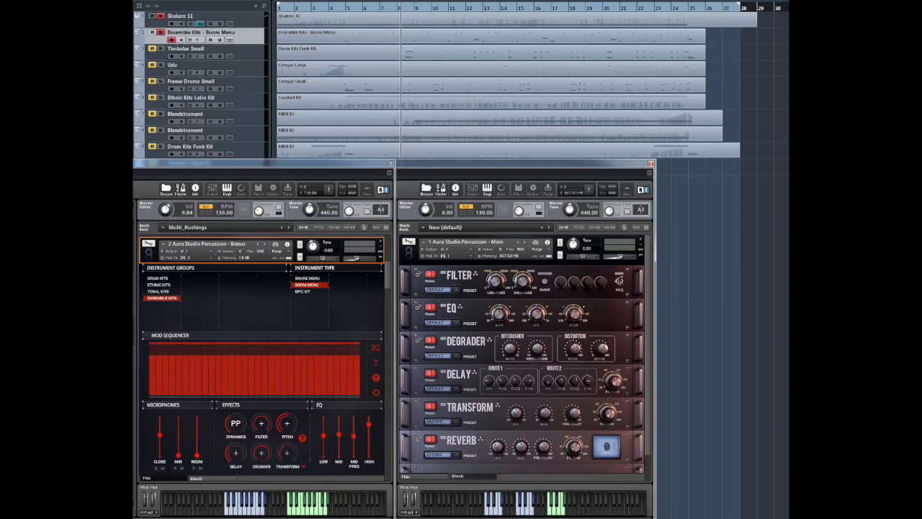
{"action": "mouse_move", "coordinate": [461, 108]}
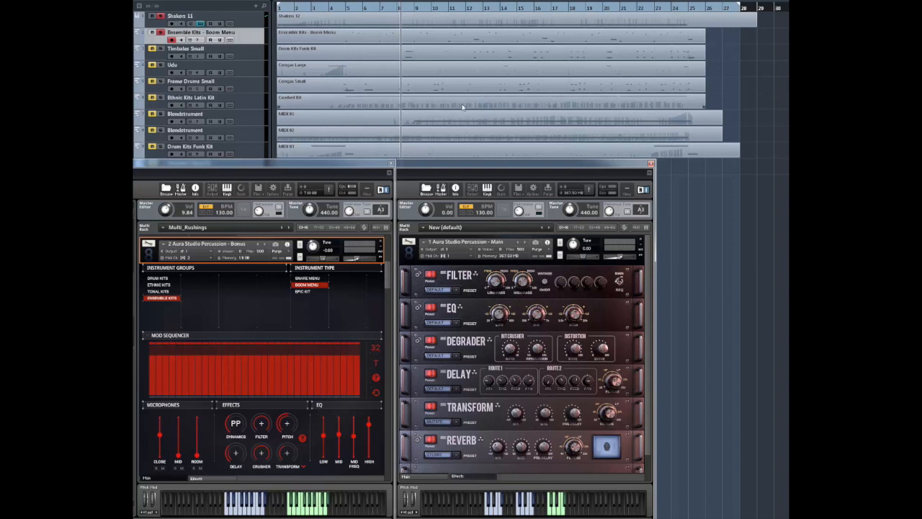
{"action": "mouse_move", "coordinate": [387, 286]}
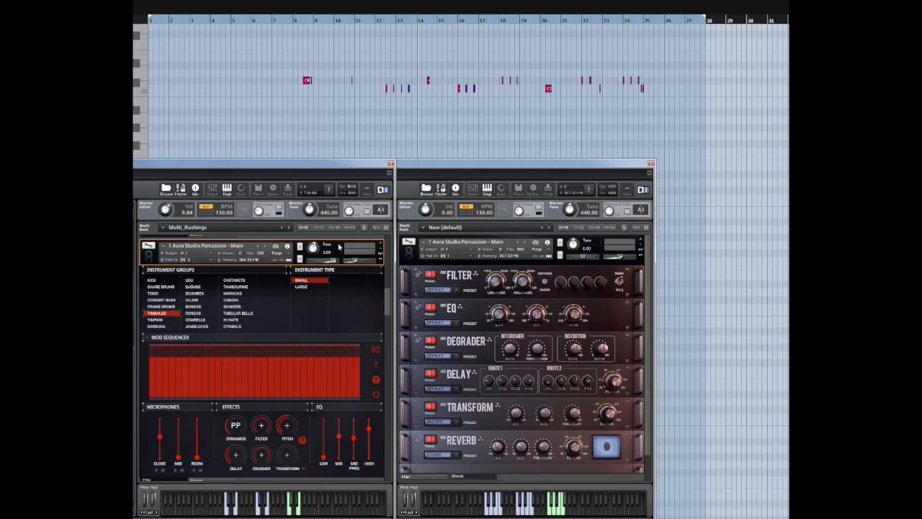
{"action": "mouse_move", "coordinate": [339, 247]}
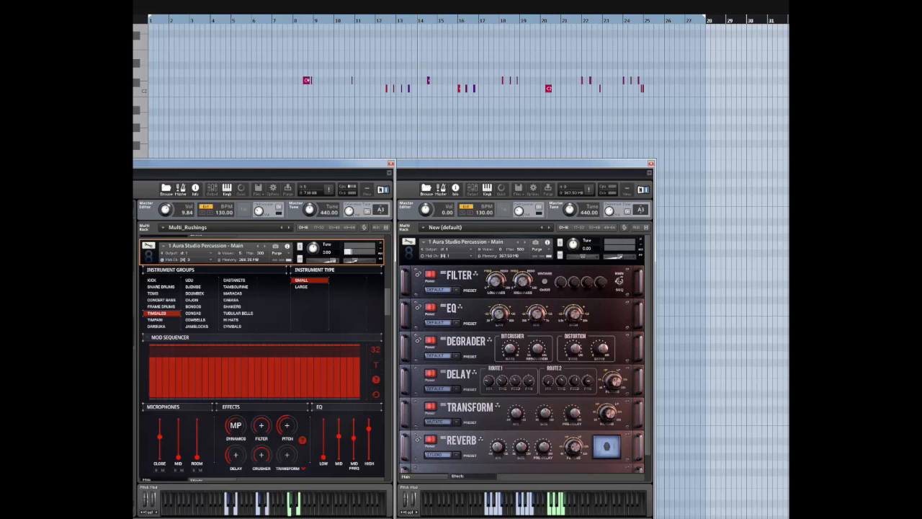
Choose Timbales under Instrument Groups and Small under Instrument Type in Aura Studio Percussion Main.
{"action": "left_click", "coordinate": [235, 426]}
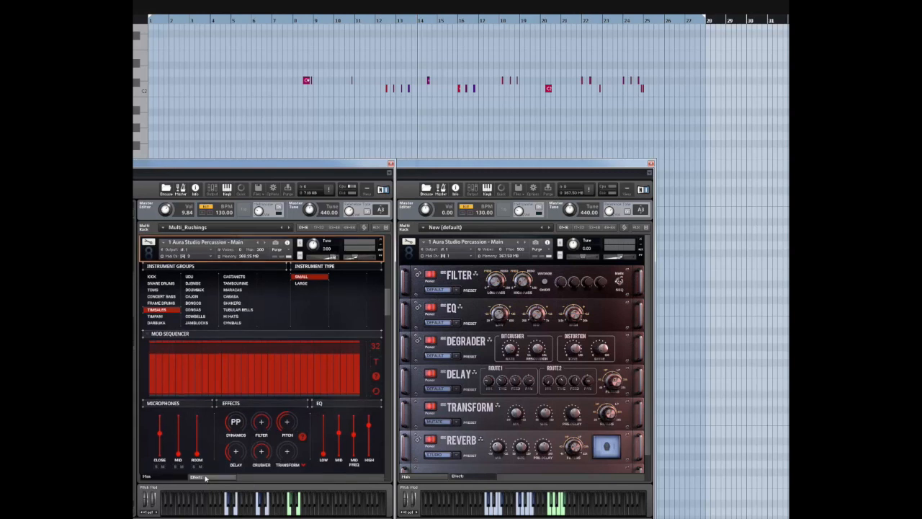
{"action": "left_click", "coordinate": [196, 477]}
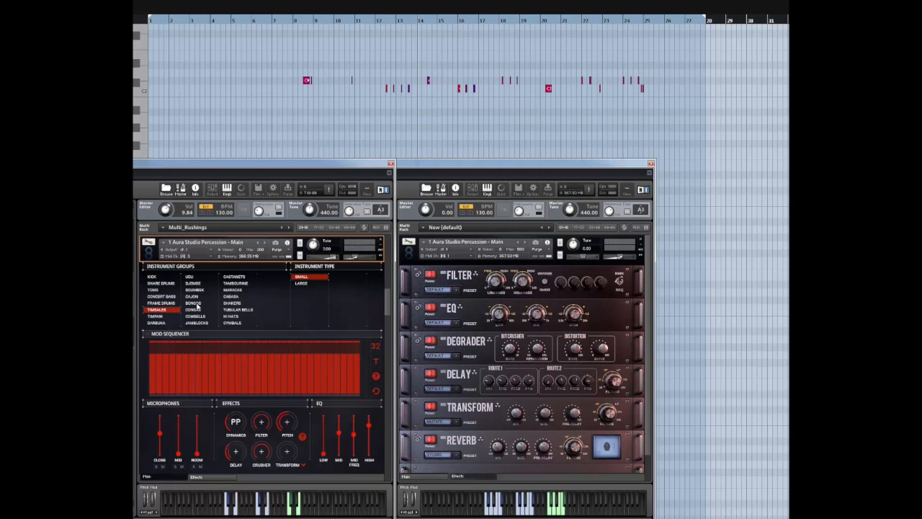
{"action": "left_click", "coordinate": [193, 303]}
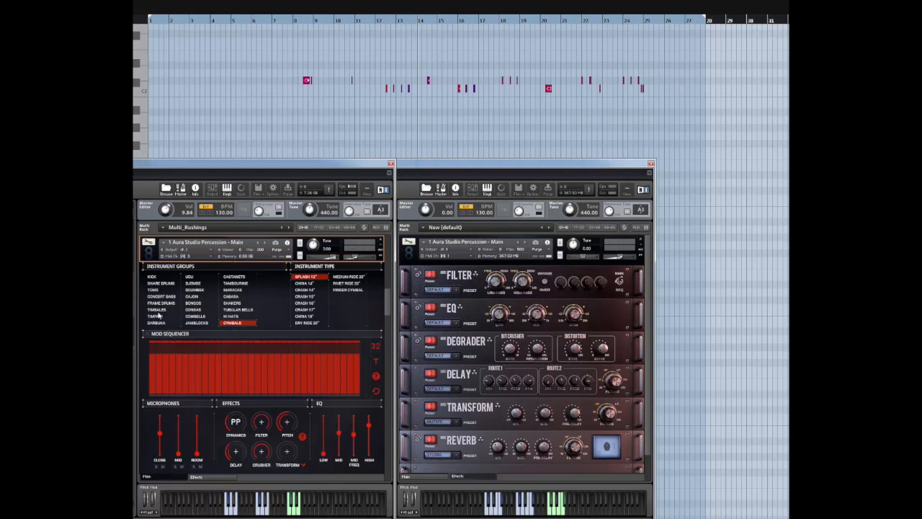
{"action": "left_click", "coordinate": [156, 310]}
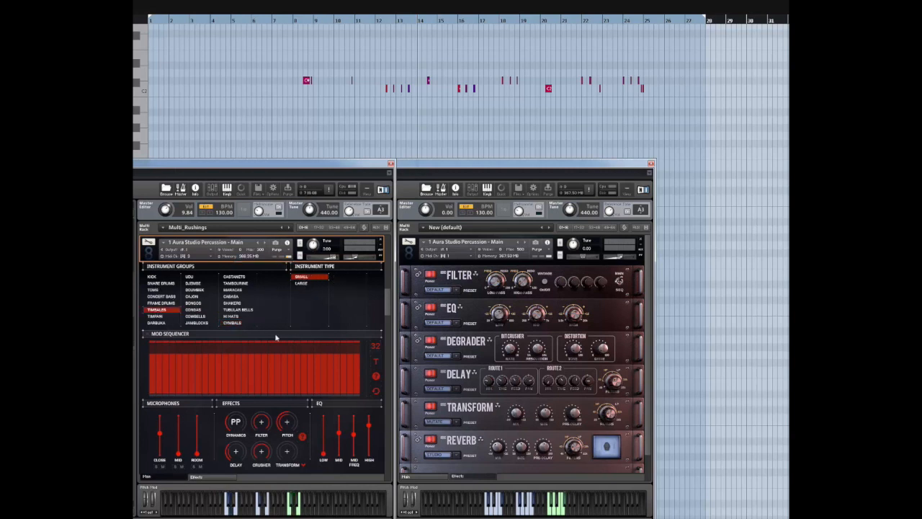
{"action": "left_click", "coordinate": [160, 283]}
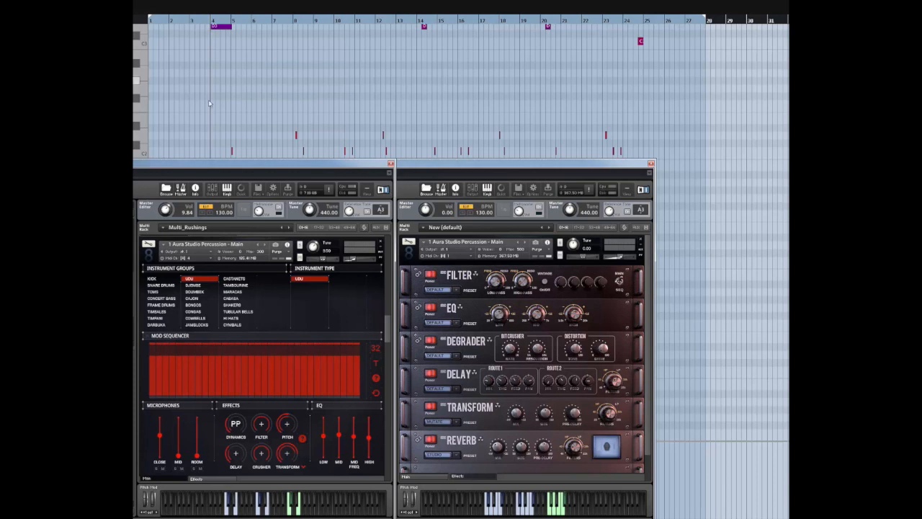
{"action": "mouse_move", "coordinate": [249, 50]}
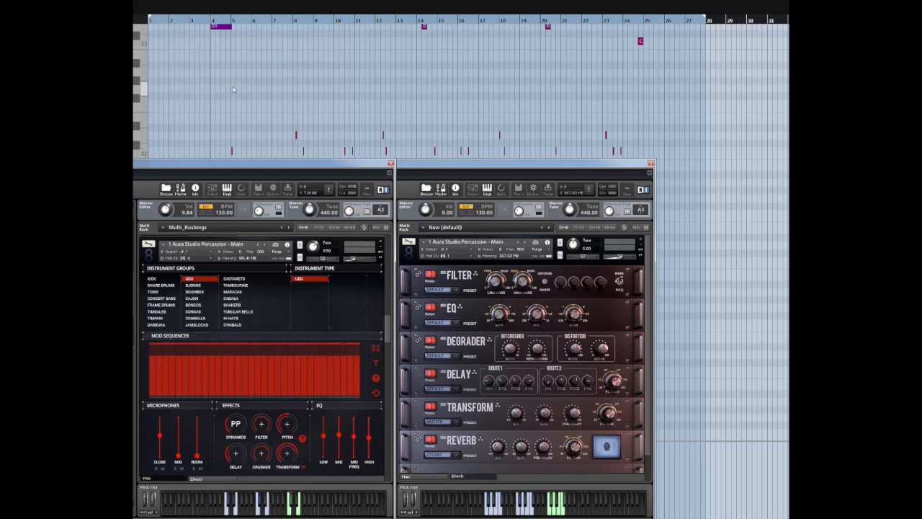
{"action": "mouse_move", "coordinate": [269, 503]}
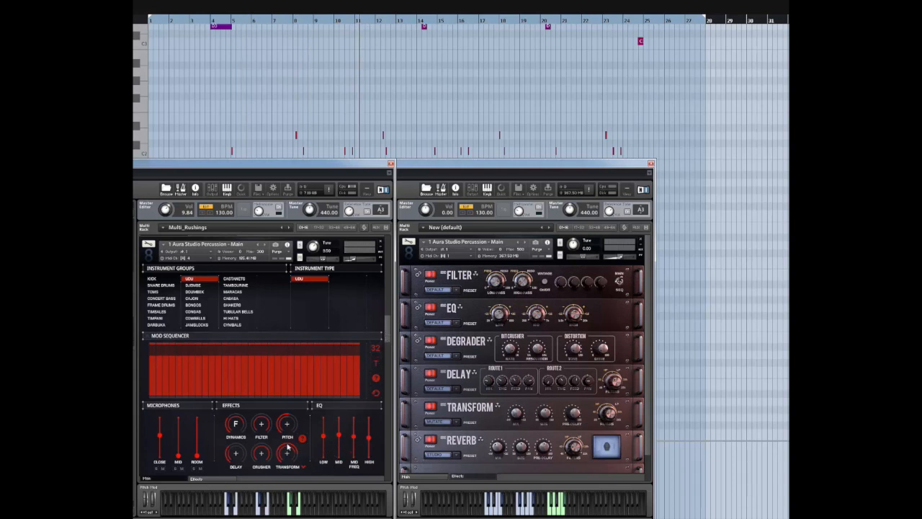
{"action": "mouse_move", "coordinate": [300, 468]}
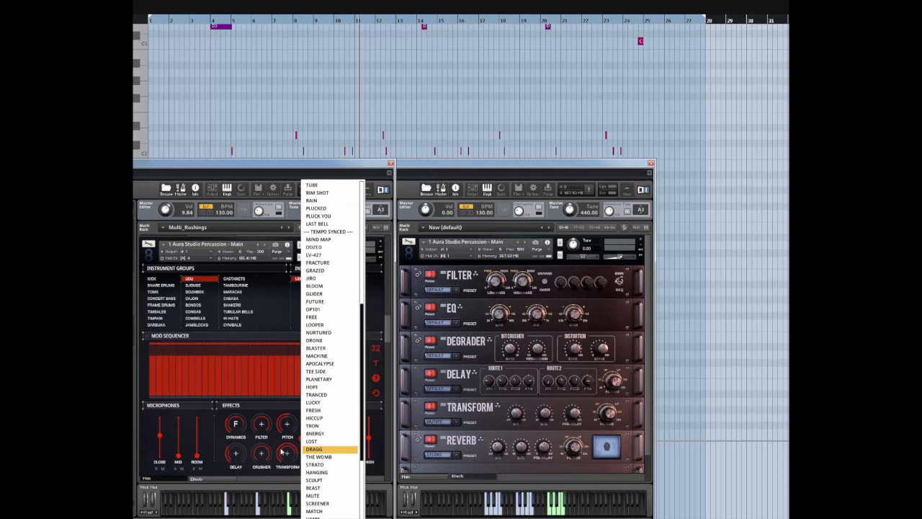
Pick a Tempo Synced Transform preset for the Udu and set Transform to 82.
{"action": "left_click", "coordinate": [314, 449]}
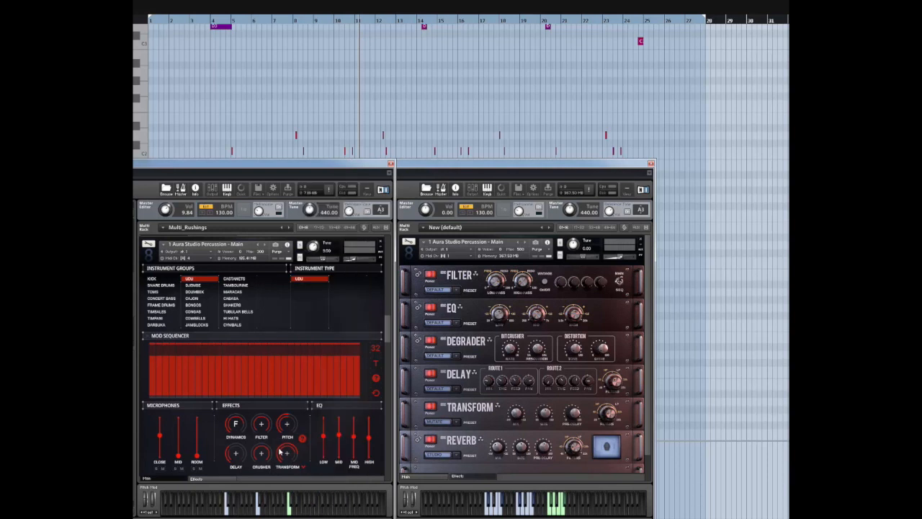
{"action": "mouse_move", "coordinate": [245, 468]}
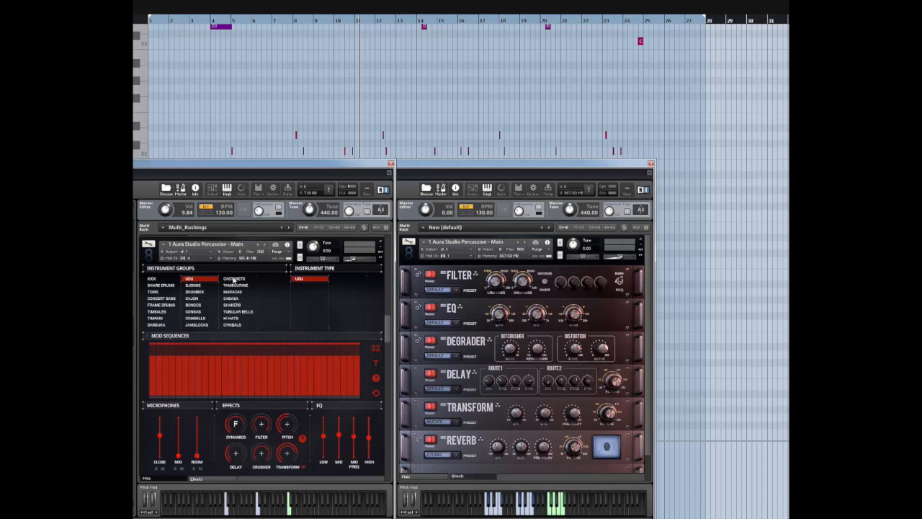
{"action": "mouse_move", "coordinate": [305, 463]}
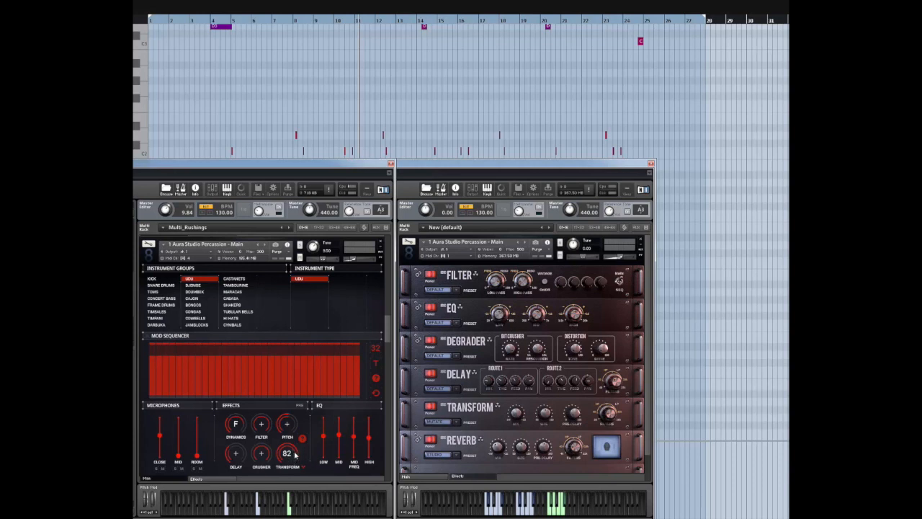
{"action": "left_click_drag", "start_coordinate": [287, 453], "coordinate": [287, 457]}
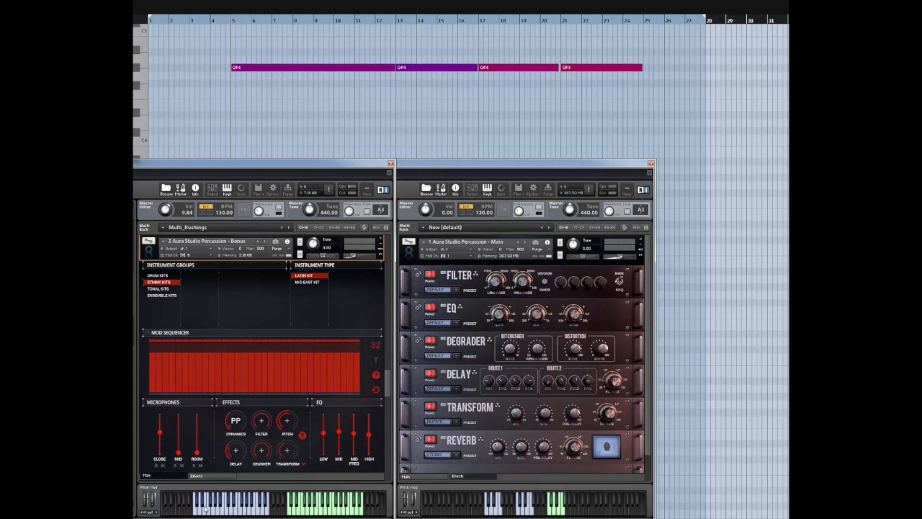
{"action": "mouse_move", "coordinate": [731, 116]}
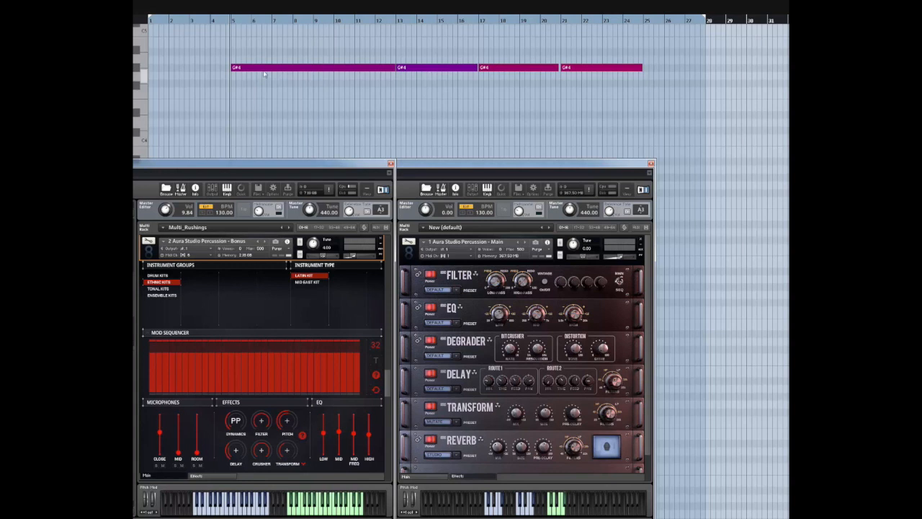
{"action": "mouse_move", "coordinate": [432, 215]}
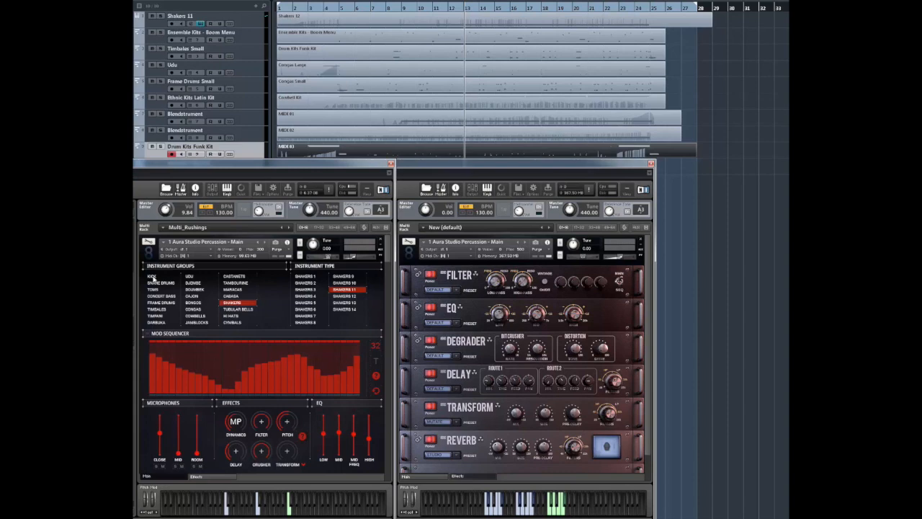
{"action": "mouse_move", "coordinate": [162, 288]}
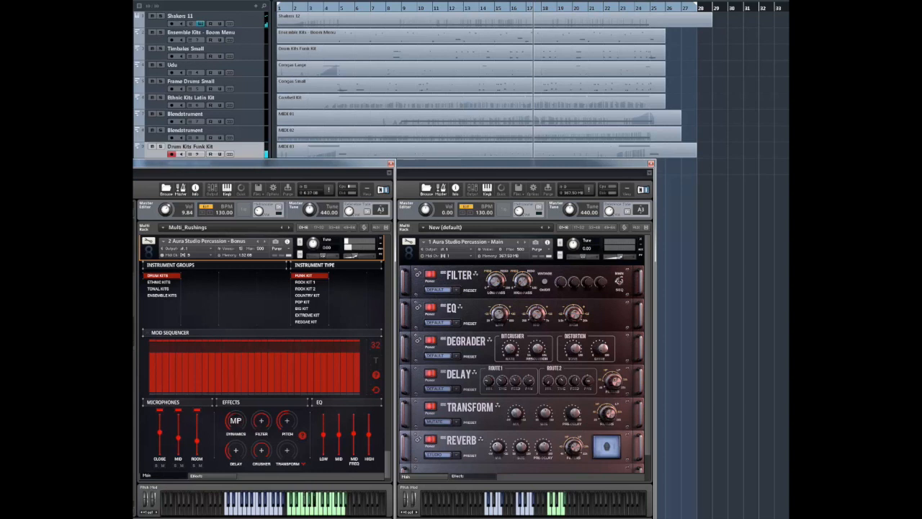
Enter 260 BPM in the Transport tempo field, then lower it to 200 BPM.
{"action": "left_click", "coordinate": [235, 421]}
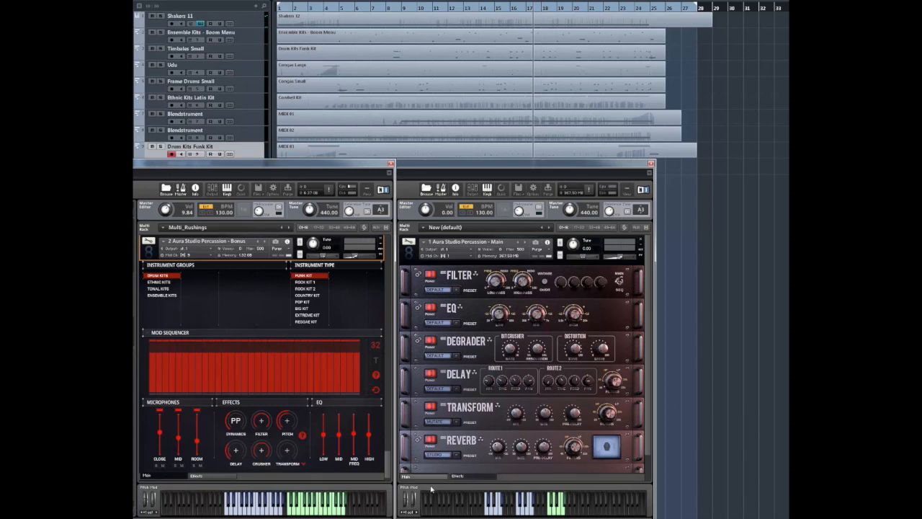
{"action": "mouse_move", "coordinate": [458, 494]}
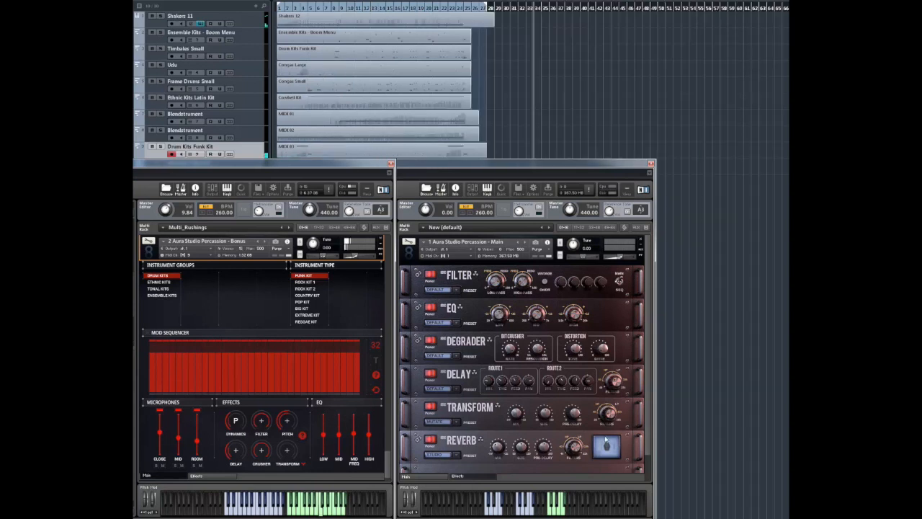
{"action": "left_click", "coordinate": [235, 421]}
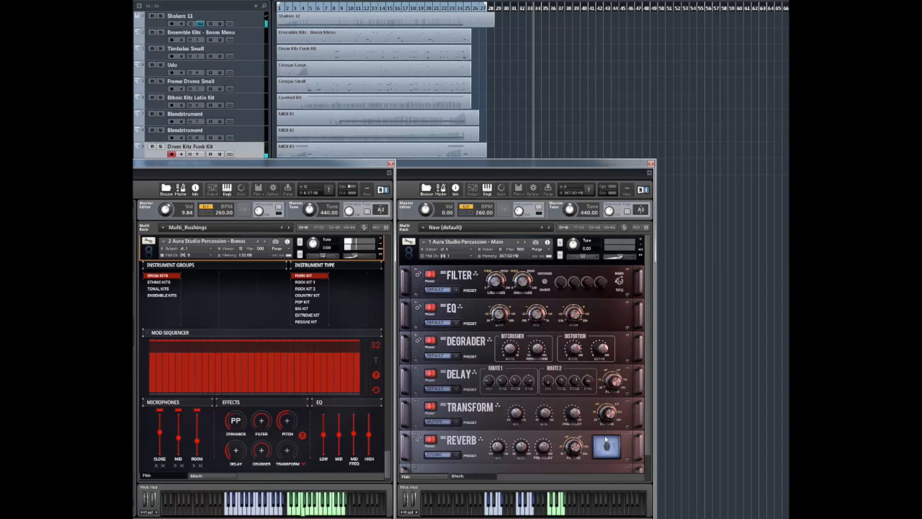
{"action": "left_click", "coordinate": [235, 420]}
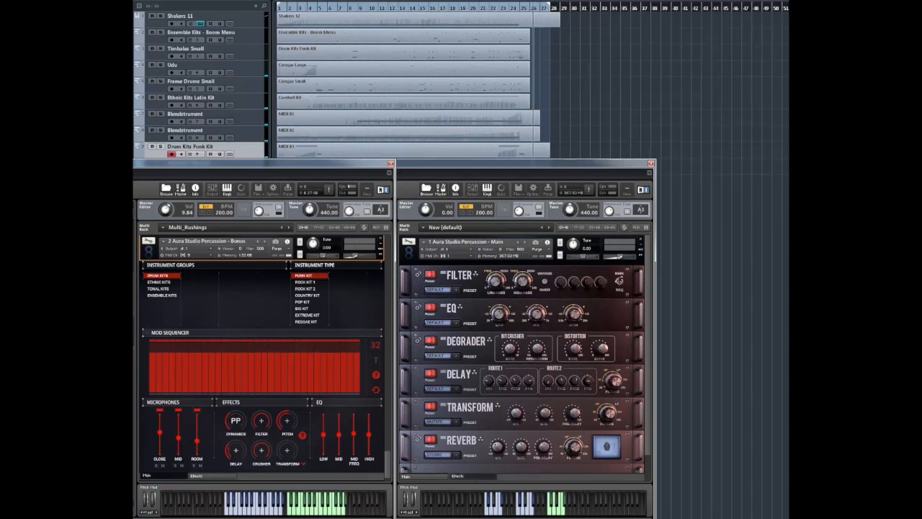
{"action": "left_click", "coordinate": [236, 420]}
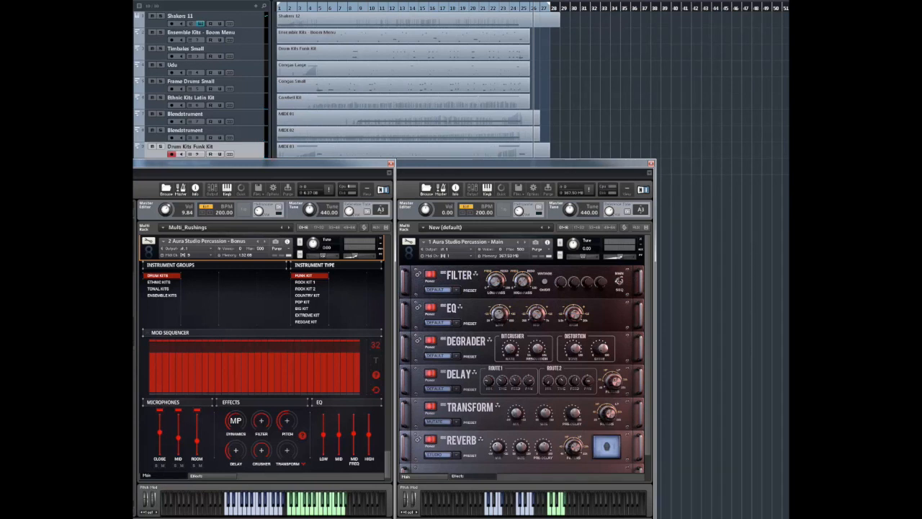
{"action": "mouse_move", "coordinate": [566, 410]}
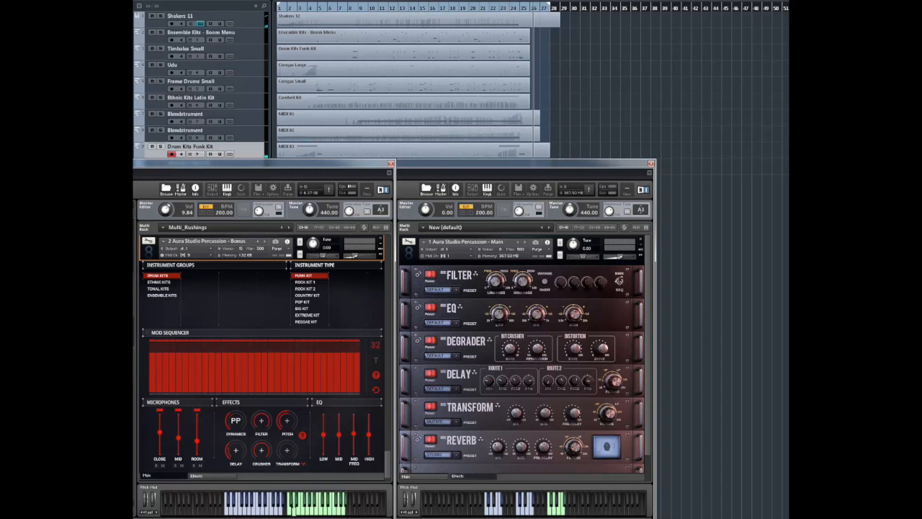
{"action": "left_click", "coordinate": [236, 421]}
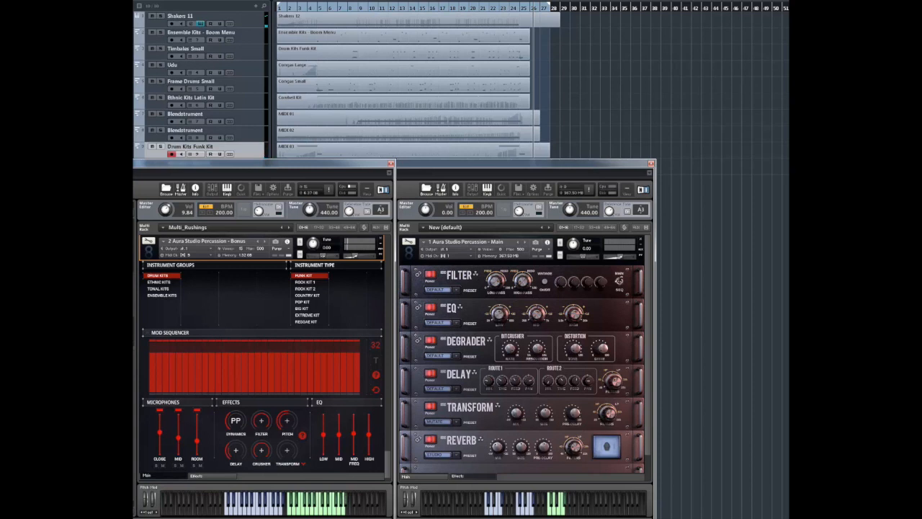
{"action": "left_click", "coordinate": [236, 420]}
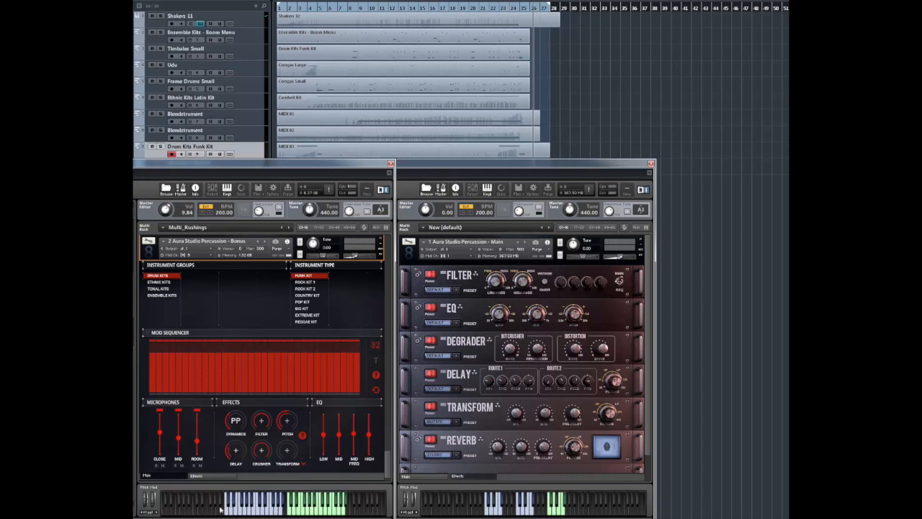
{"action": "mouse_move", "coordinate": [351, 498]}
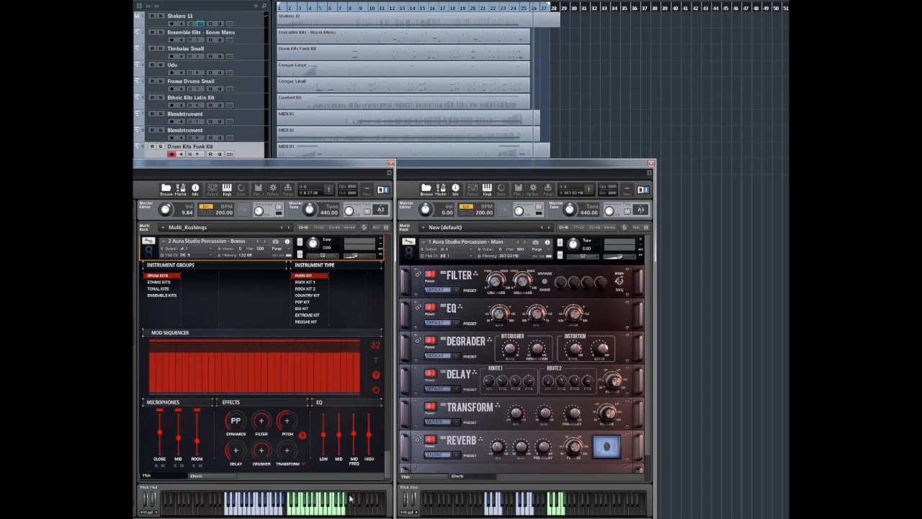
{"action": "mouse_move", "coordinate": [303, 501]}
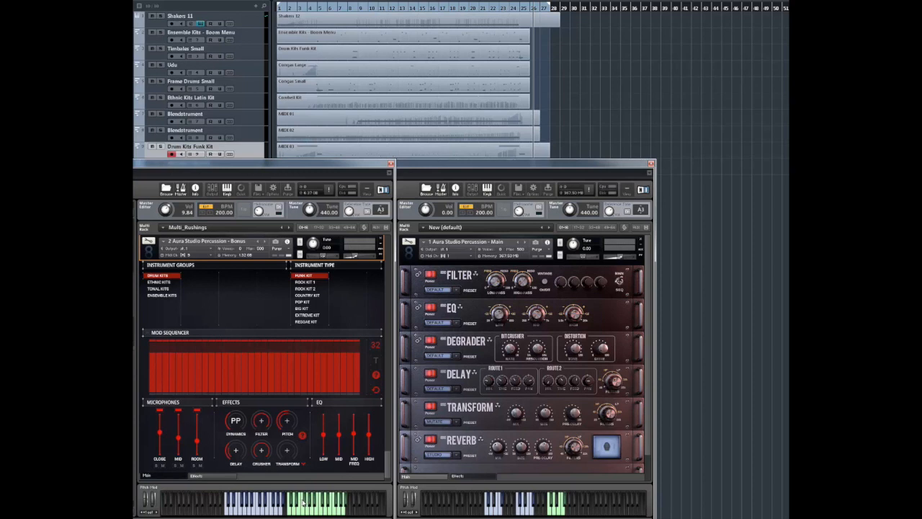